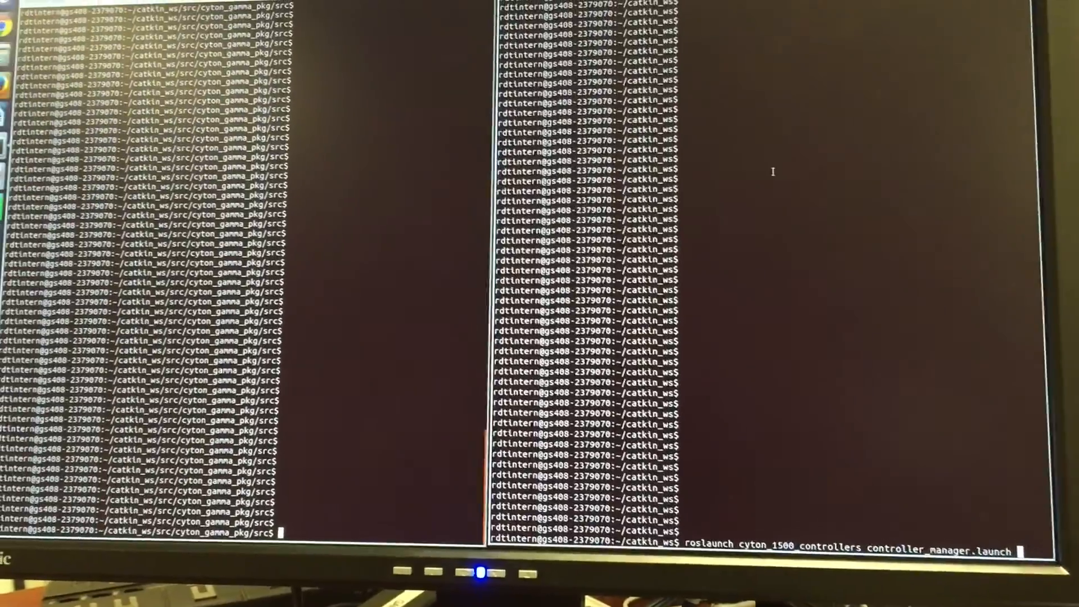
# Run roslaunch cyton_1500_controllers controller_manager.launch in the right terminal.
pyautogui.press('Return')
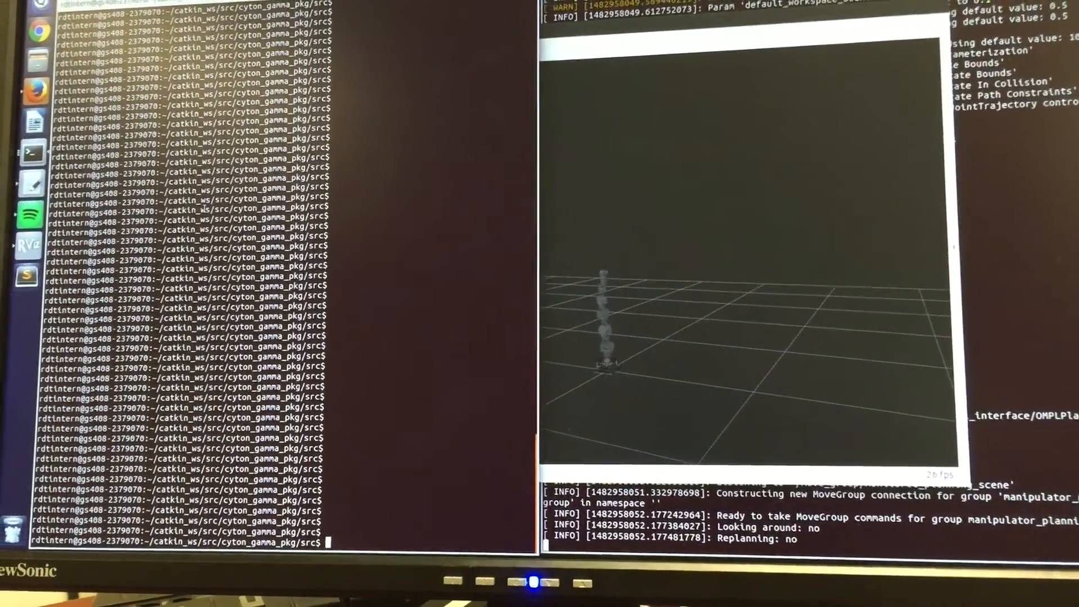
# Launch the command center with python command_front_end.py 2>/dev/null in the left terminal.
pyautogui.write('python command_front_end.py 2>/dev/null')
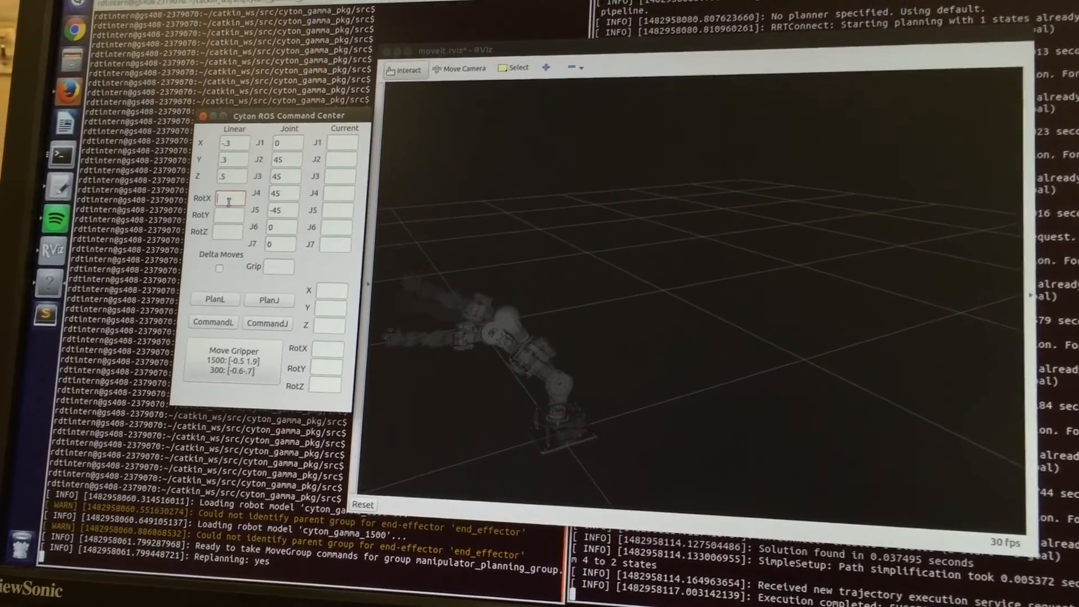
# Enter rotation 0 and command the arm to pose X -0.3, Y 0.3, Z 0.5.
pyautogui.write('0')
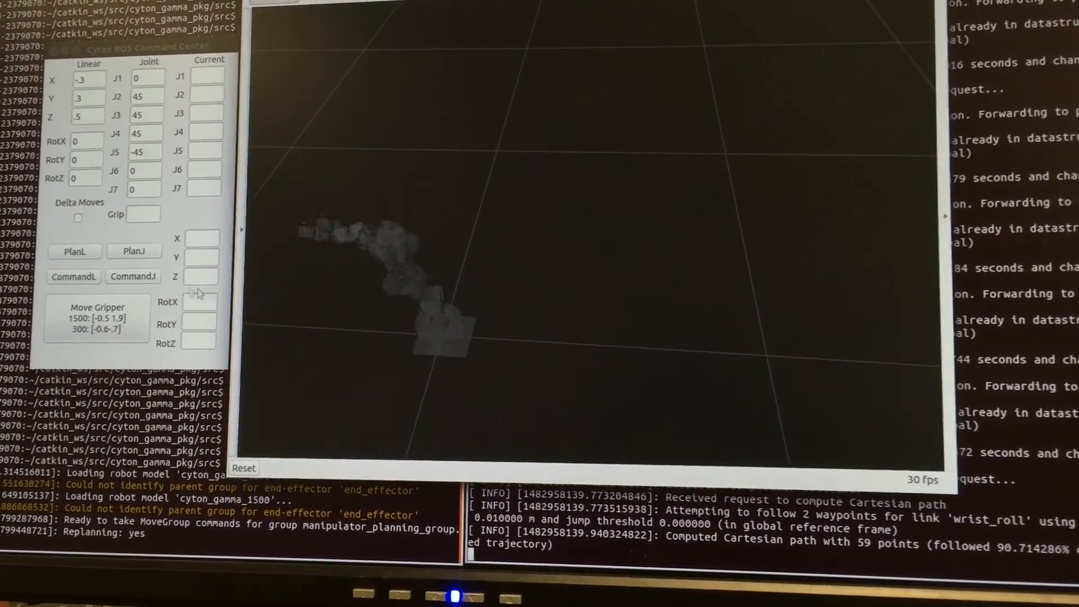
pyautogui.click(77, 281)
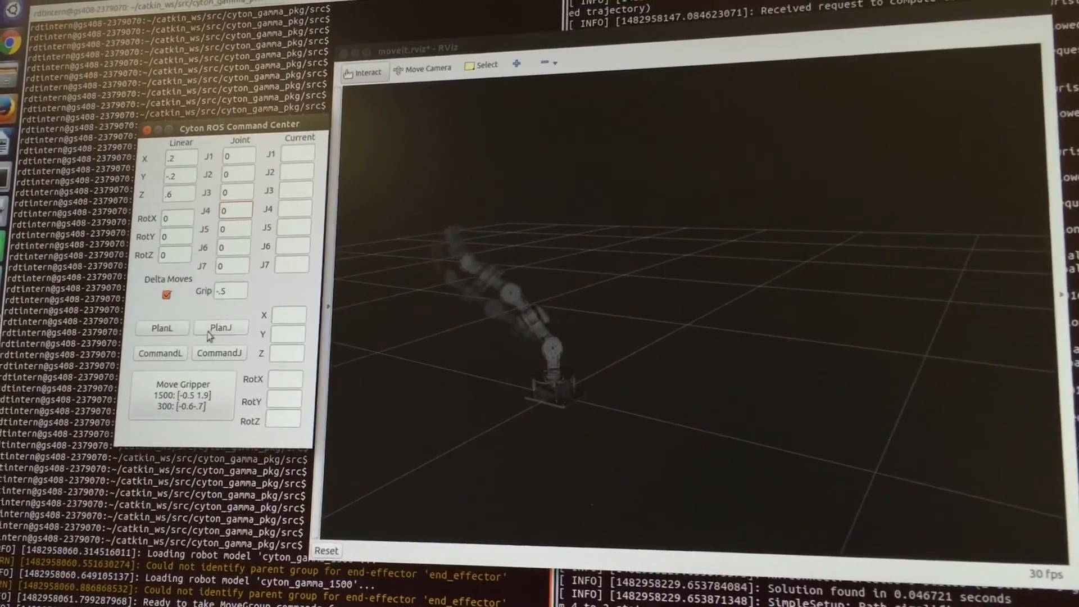
# Plan the move to joints J1–J7 all at 0 with Delta Moves off.
pyautogui.click(164, 292)
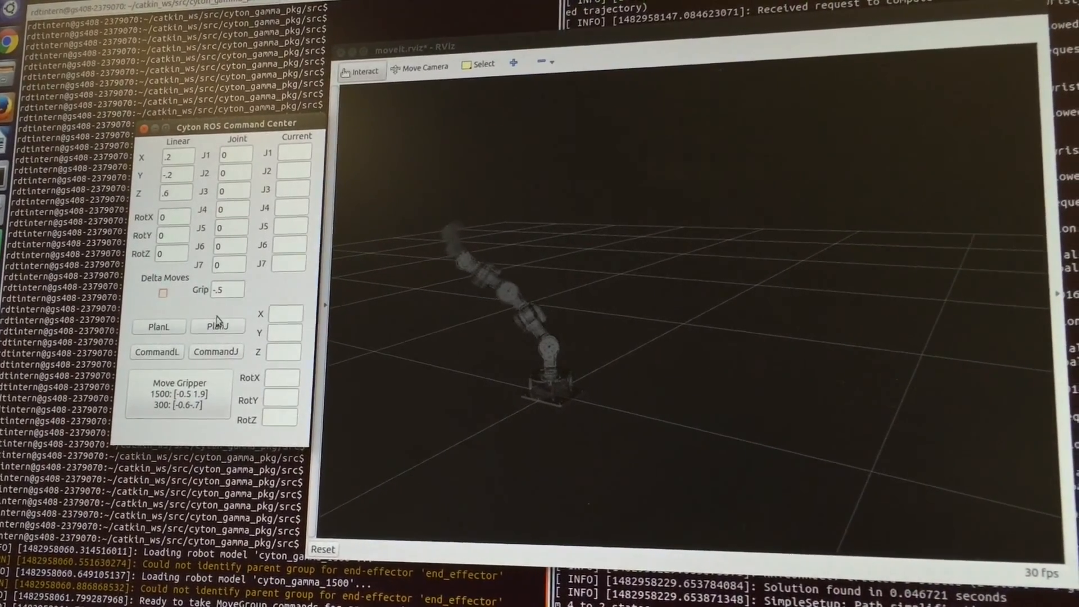